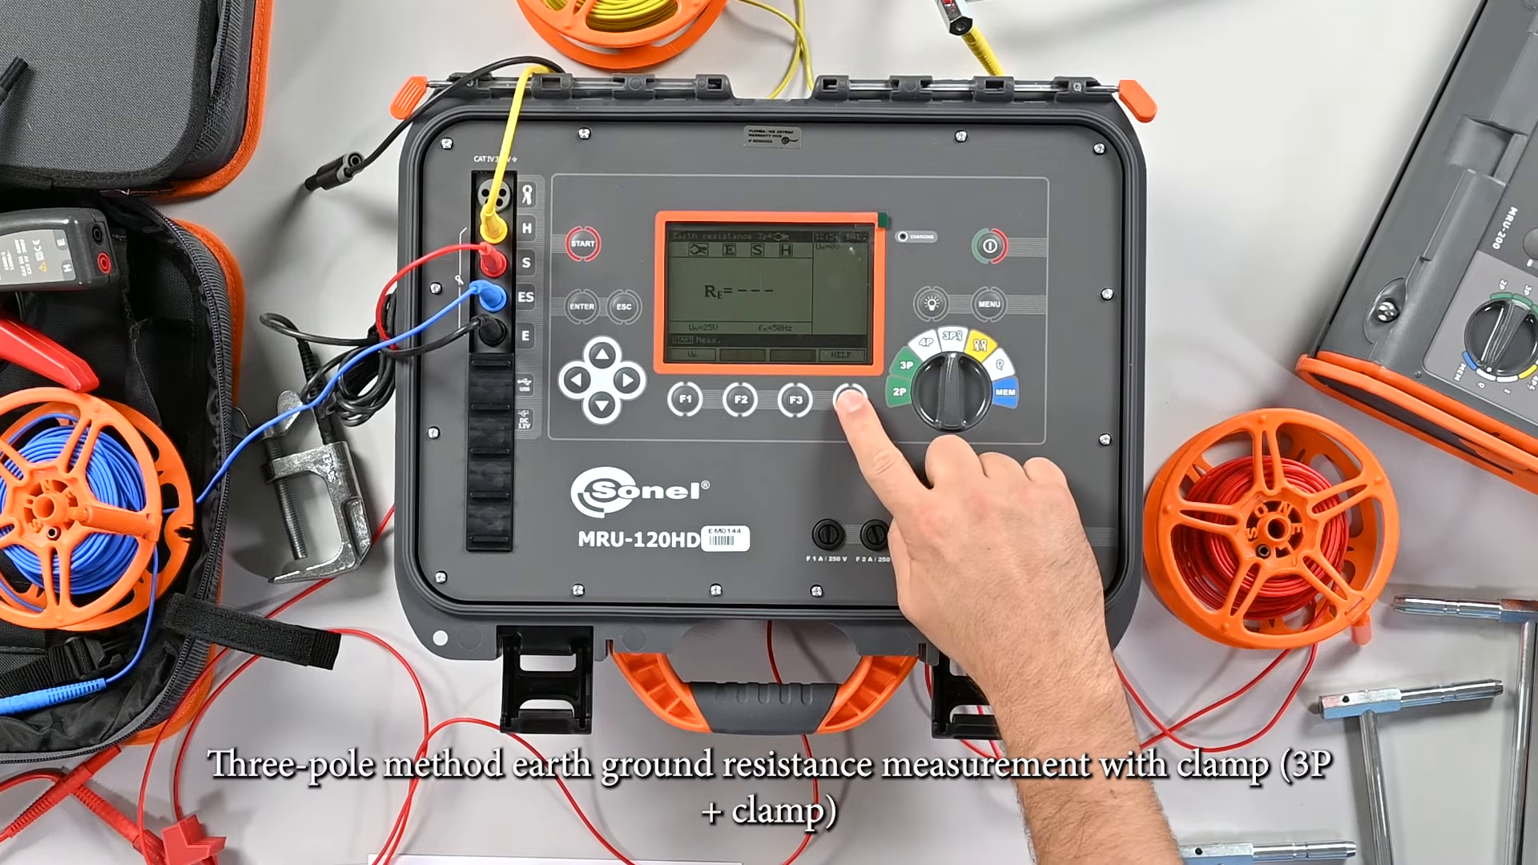
Display the help wiring diagram for the 3P + clamp earth resistance measurement.
{"action": "left_click", "coordinate": [846, 400]}
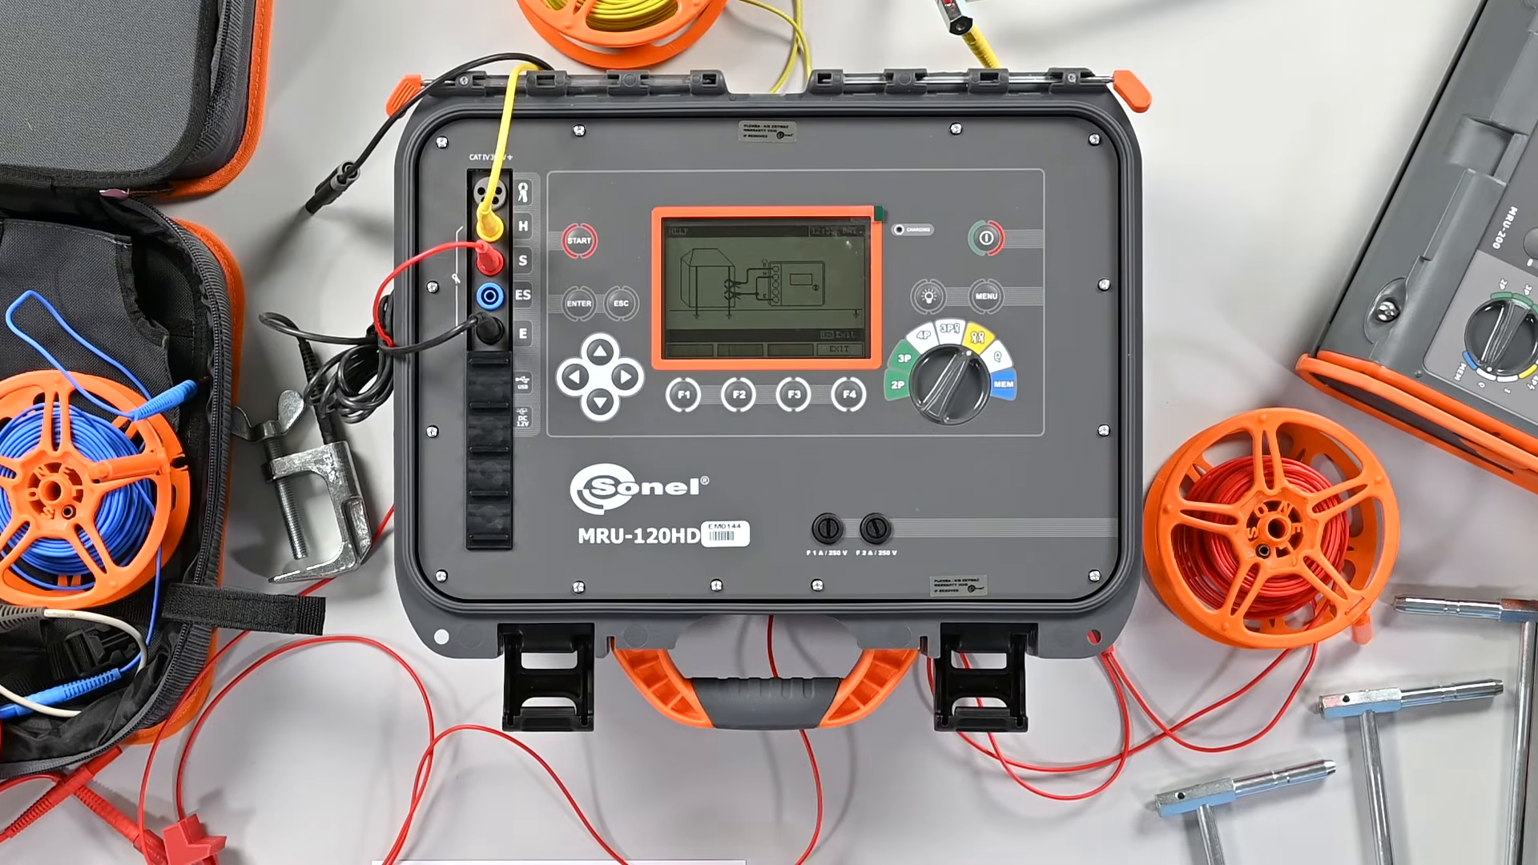
Exit the help diagram and switch to soil resistivity (ρ) mode with four leads connected.
{"action": "left_click", "coordinate": [947, 383]}
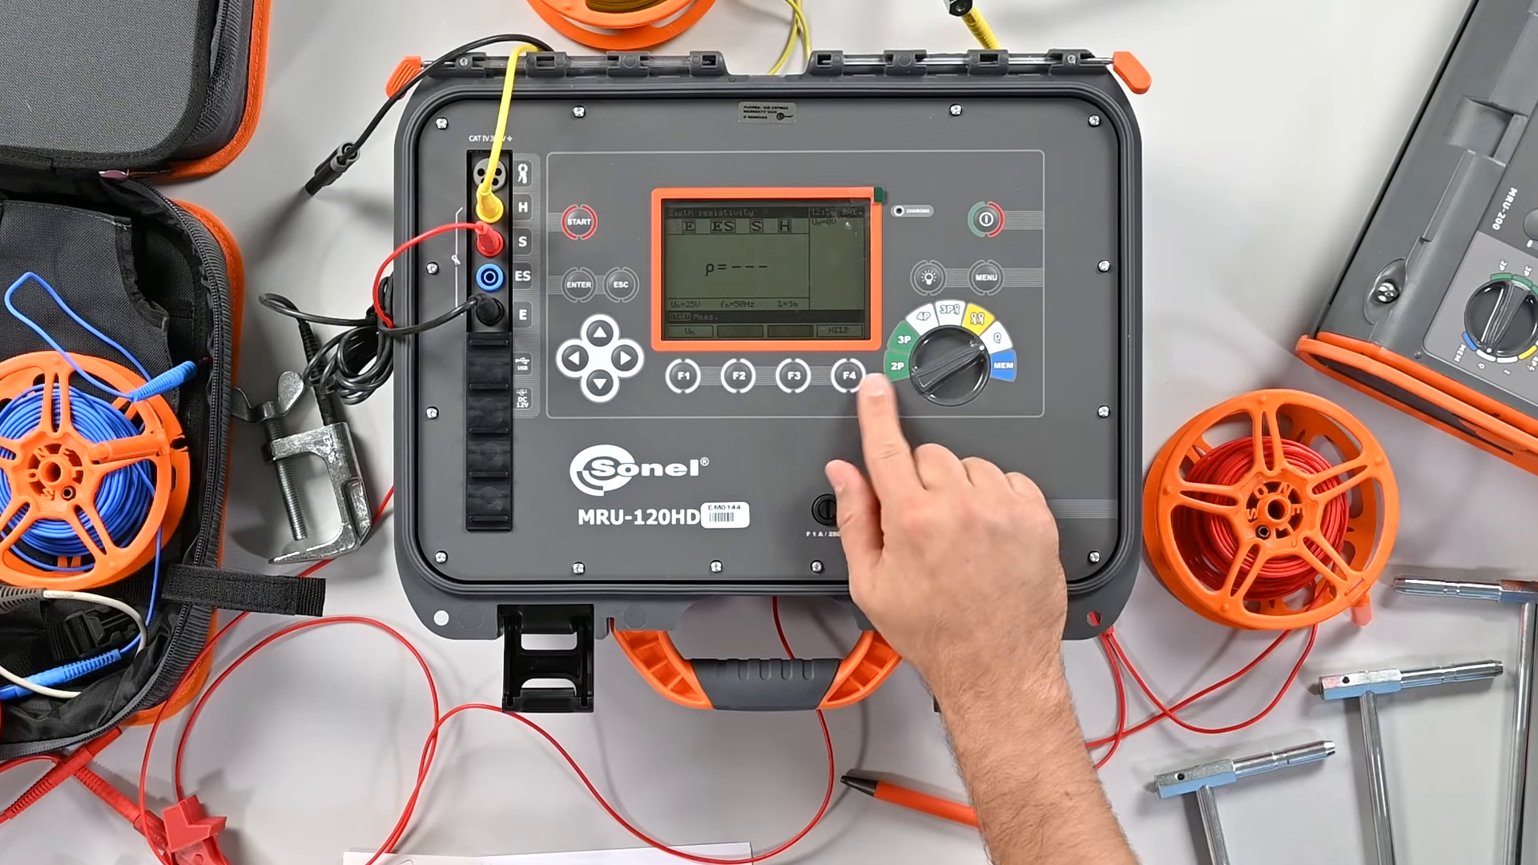
{"action": "left_click", "coordinate": [854, 375]}
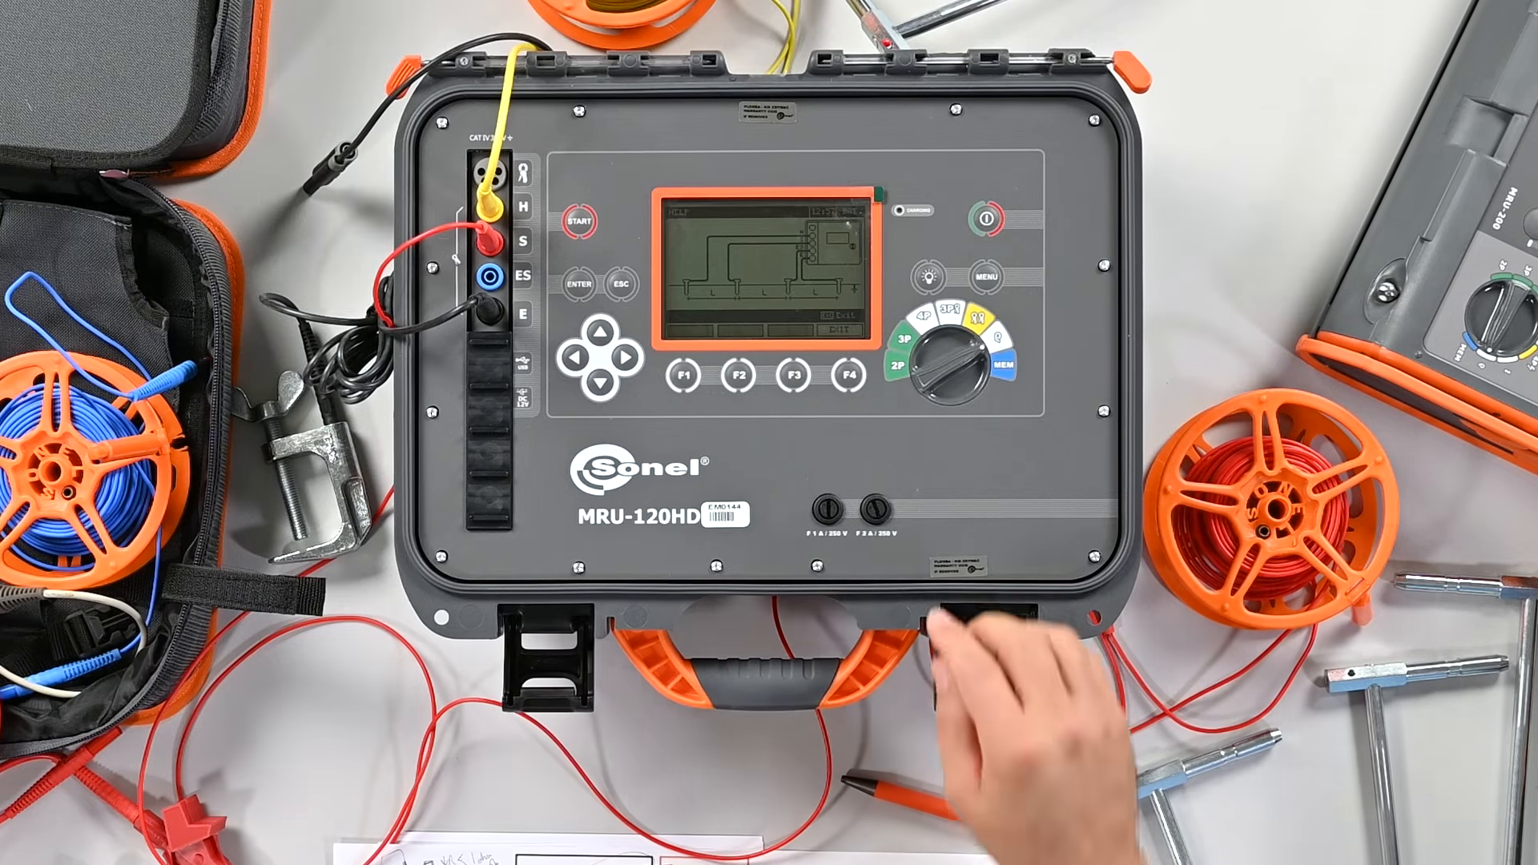
{"action": "left_click", "coordinate": [580, 221]}
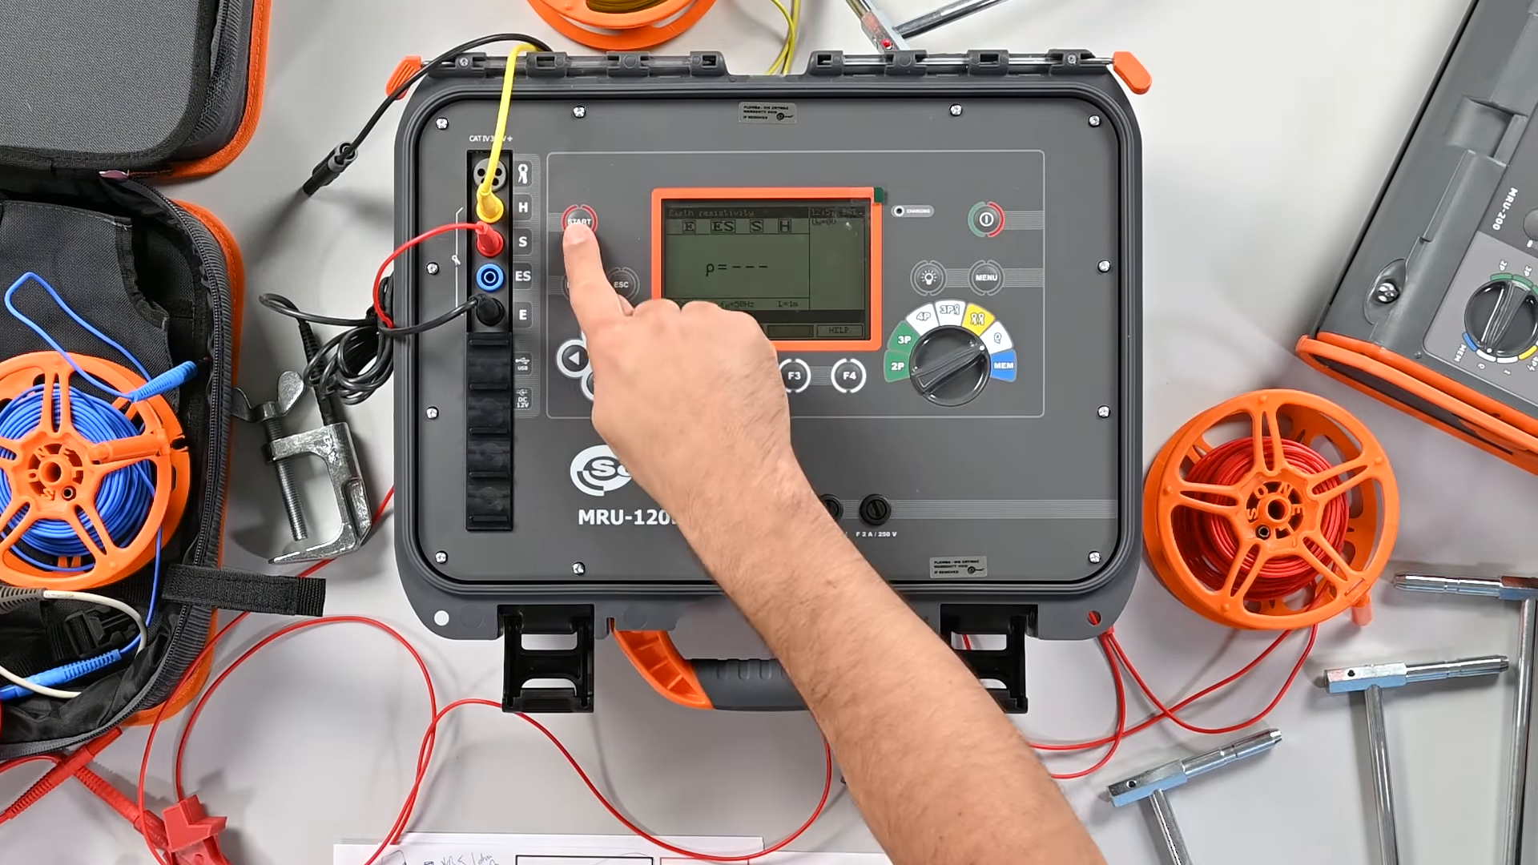